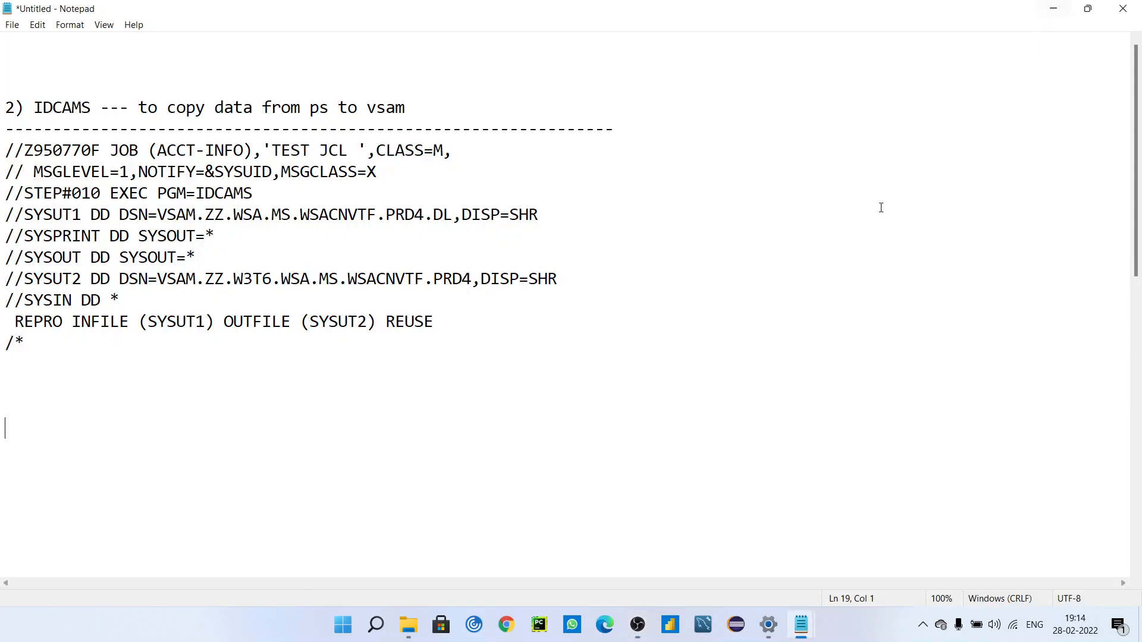
{"action": "mouse_move", "coordinate": [341, 571]}
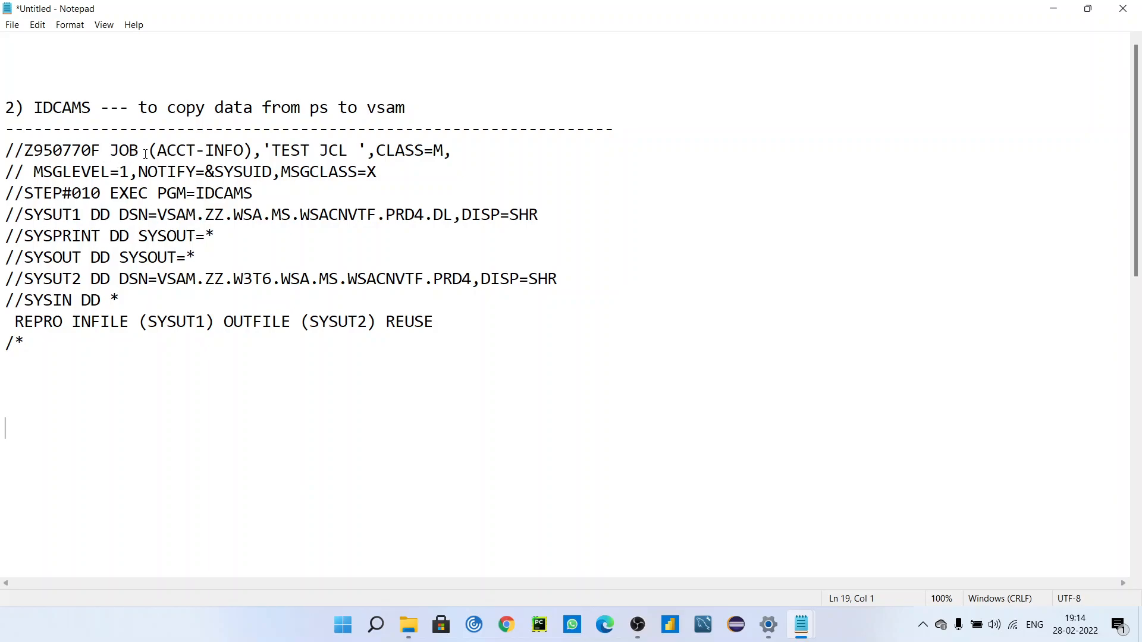
{"action": "mouse_move", "coordinate": [184, 264]}
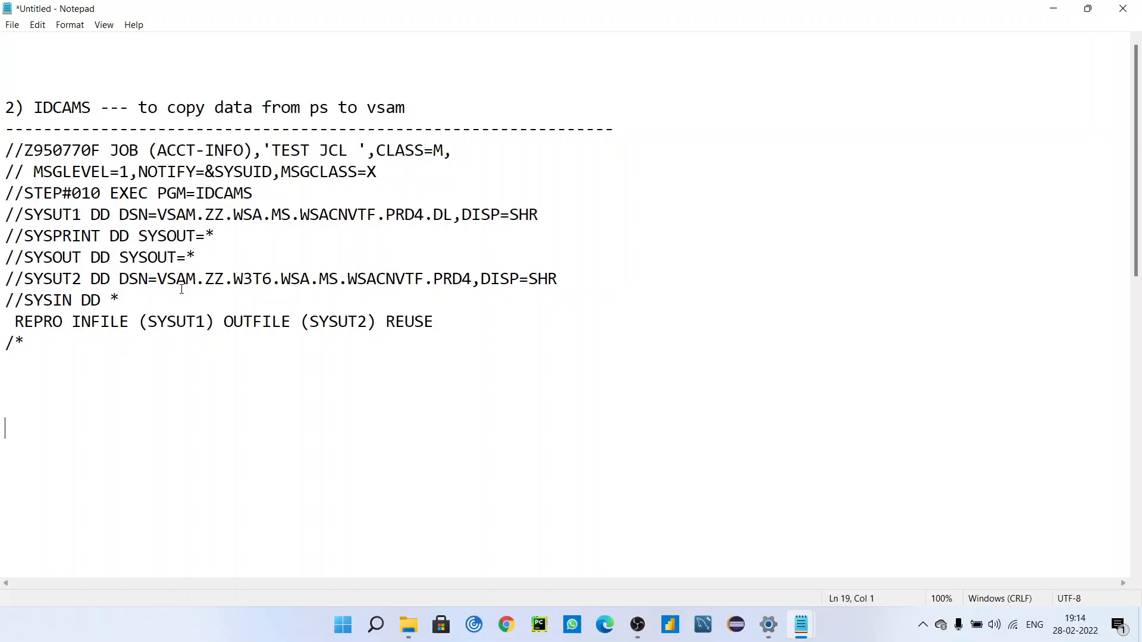
{"action": "mouse_move", "coordinate": [289, 243]}
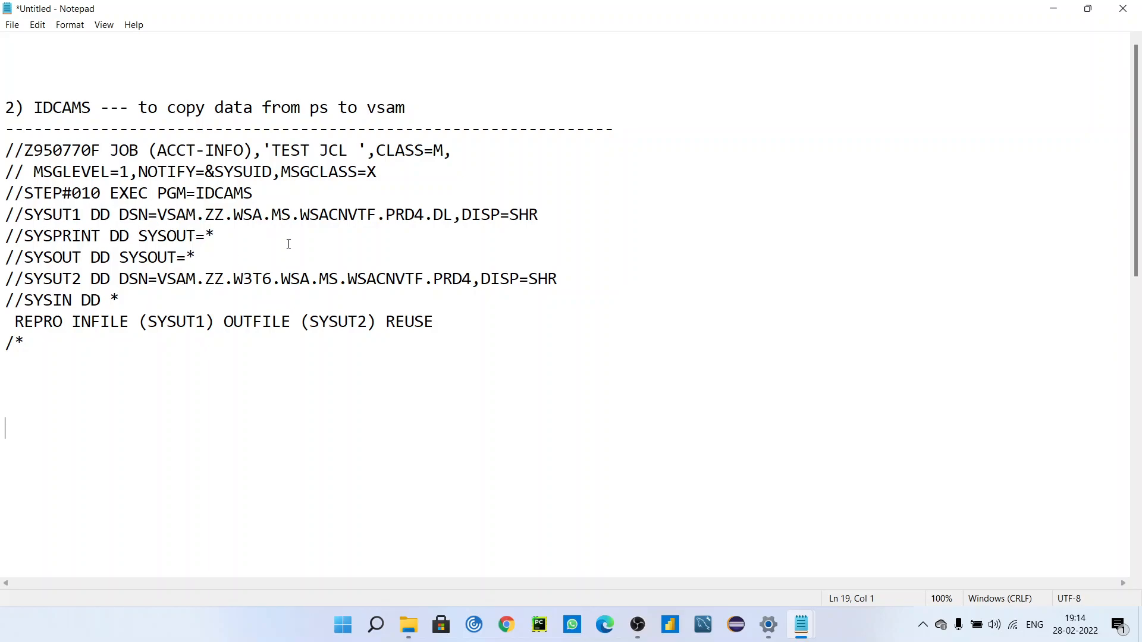
{"action": "mouse_move", "coordinate": [261, 298]}
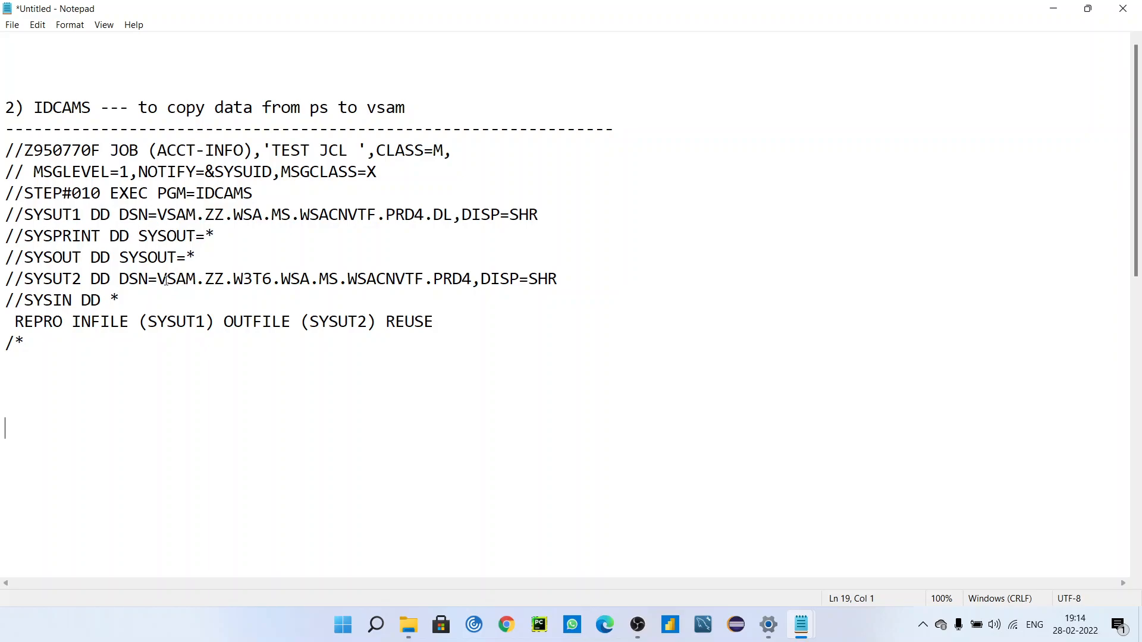
{"action": "left_click_drag", "start_coordinate": [157, 278], "coordinate": [478, 279]}
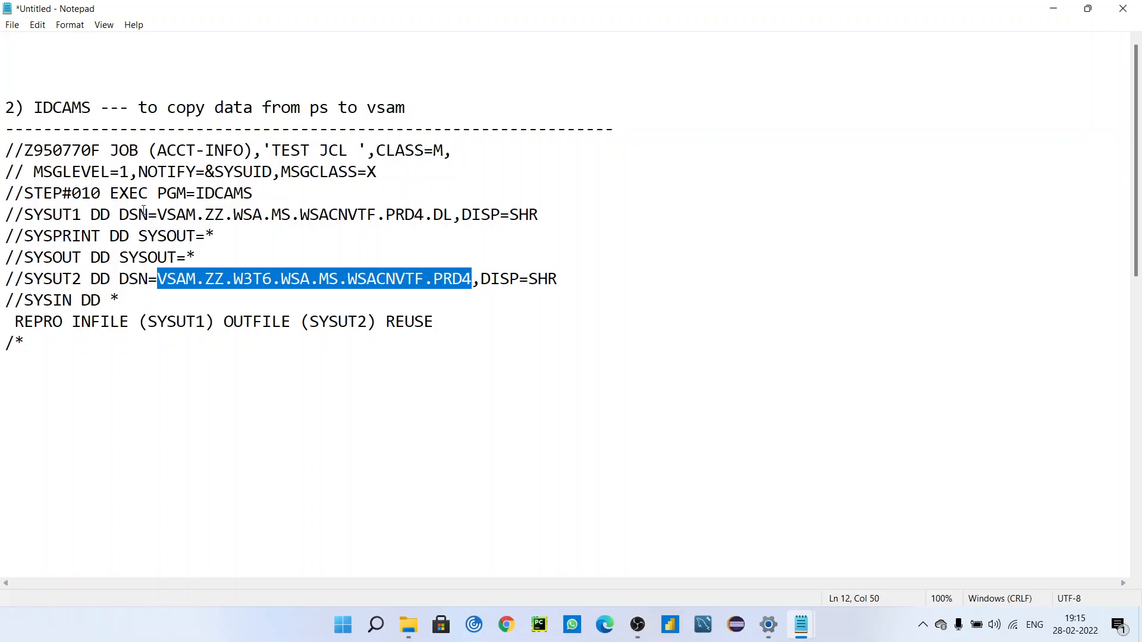
{"action": "left_click_drag", "start_coordinate": [156, 214], "coordinate": [528, 214]}
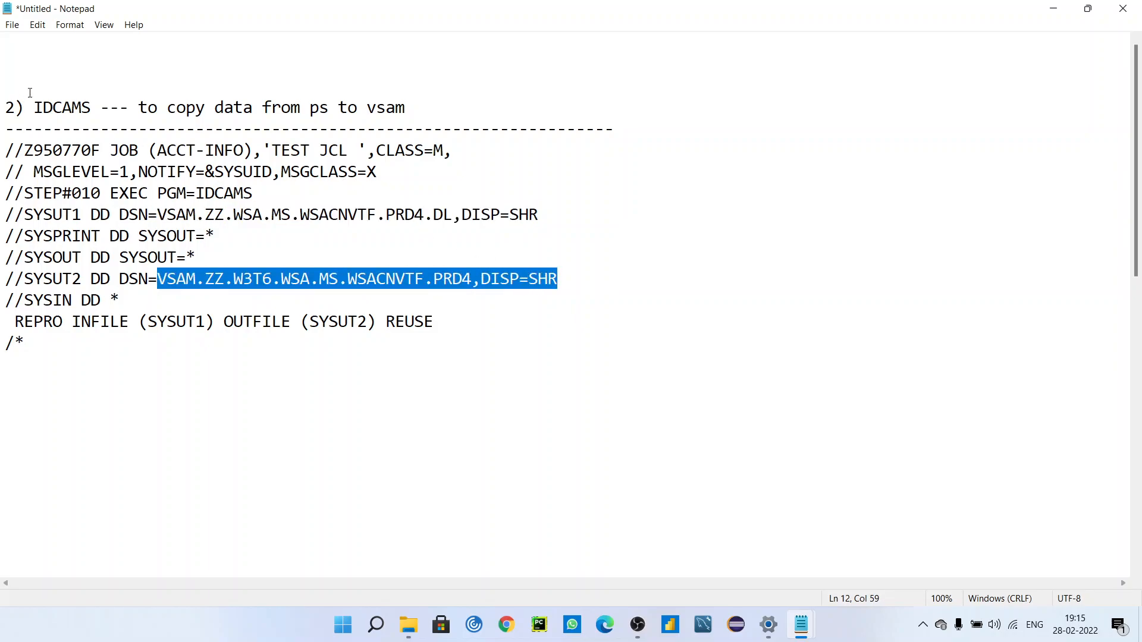
{"action": "double_click", "coordinate": [58, 107]}
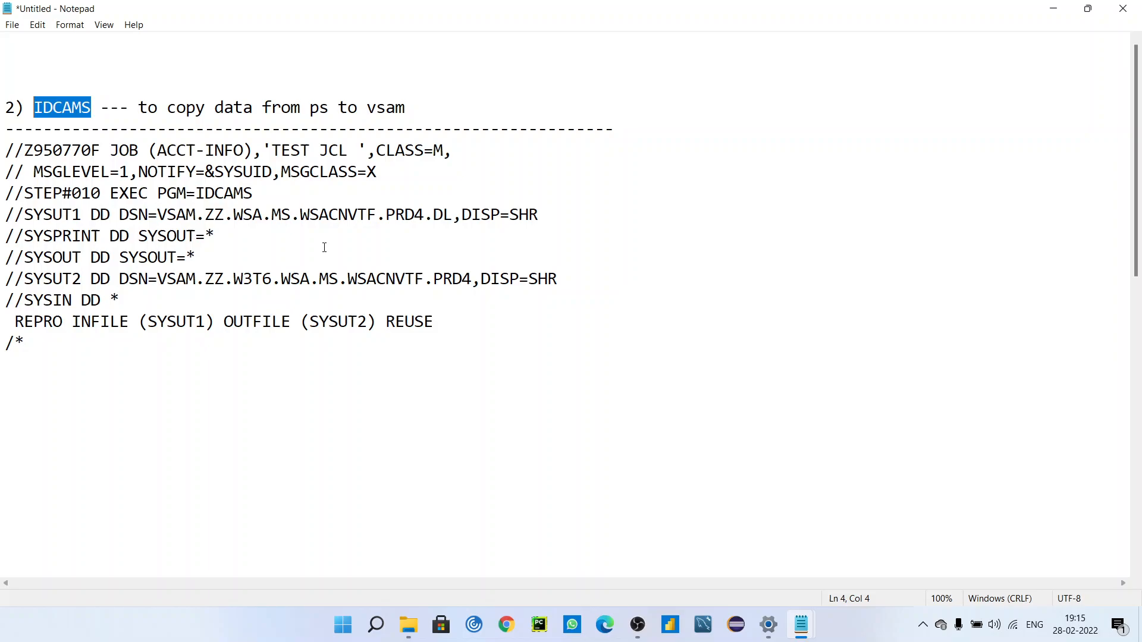
{"action": "mouse_move", "coordinate": [345, 293]}
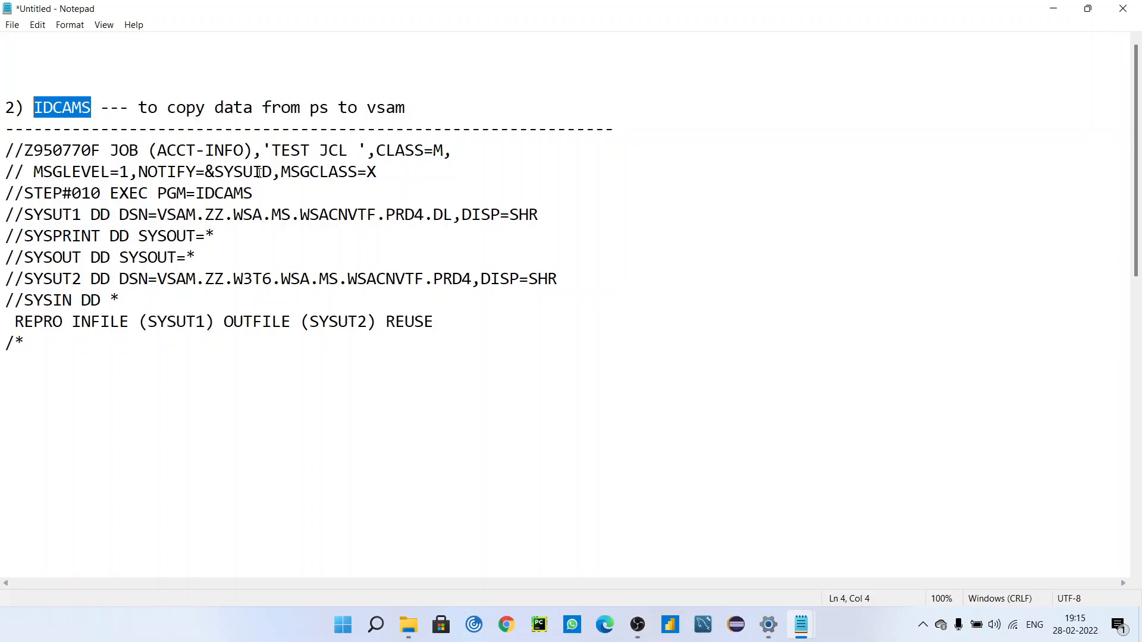
{"action": "mouse_move", "coordinate": [313, 134]}
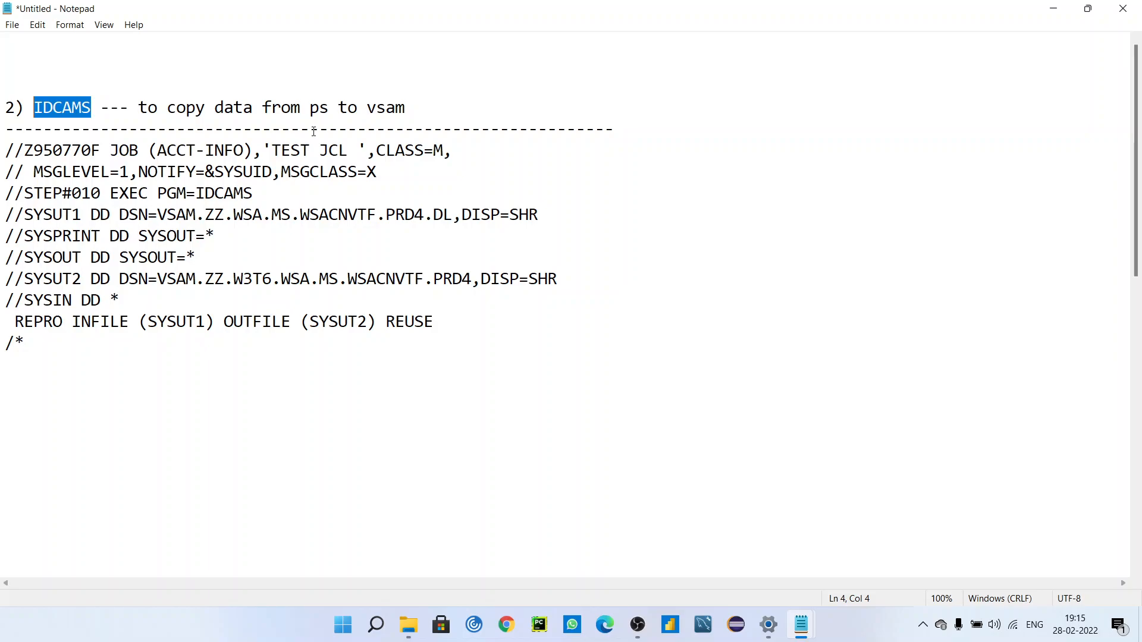
{"action": "mouse_move", "coordinate": [49, 362]}
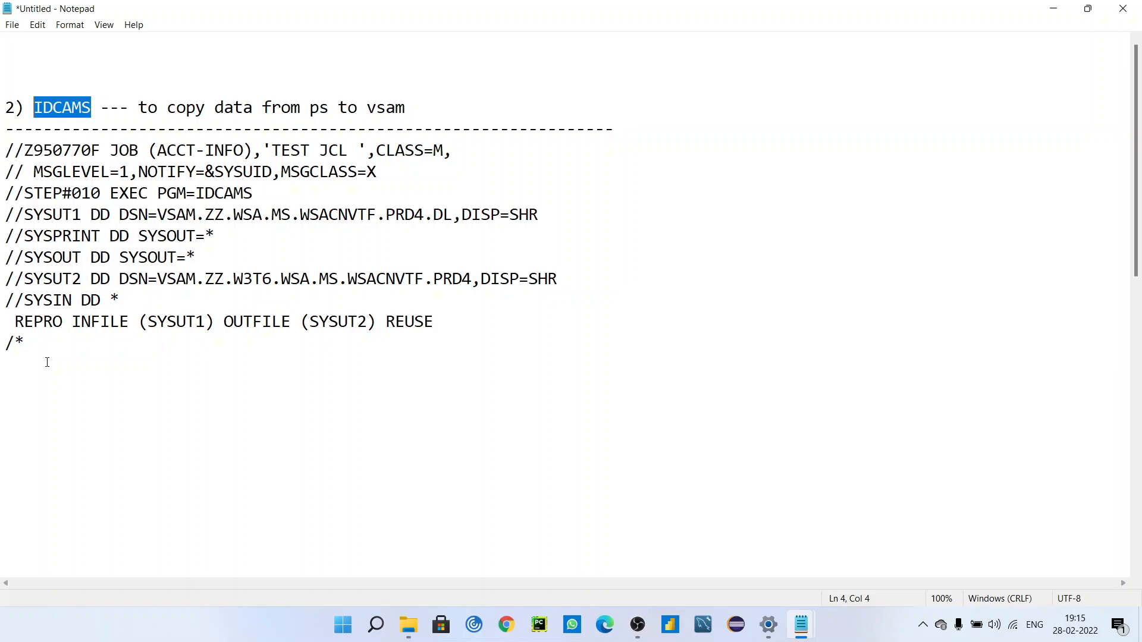
{"action": "mouse_move", "coordinate": [55, 359]}
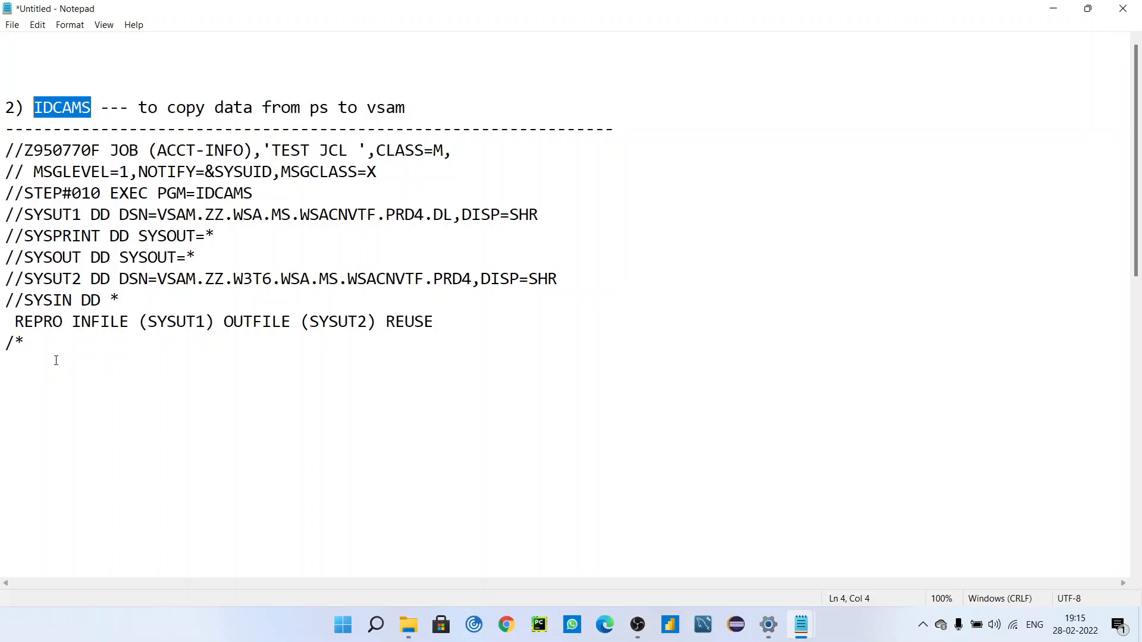
{"action": "left_click", "coordinate": [196, 257]}
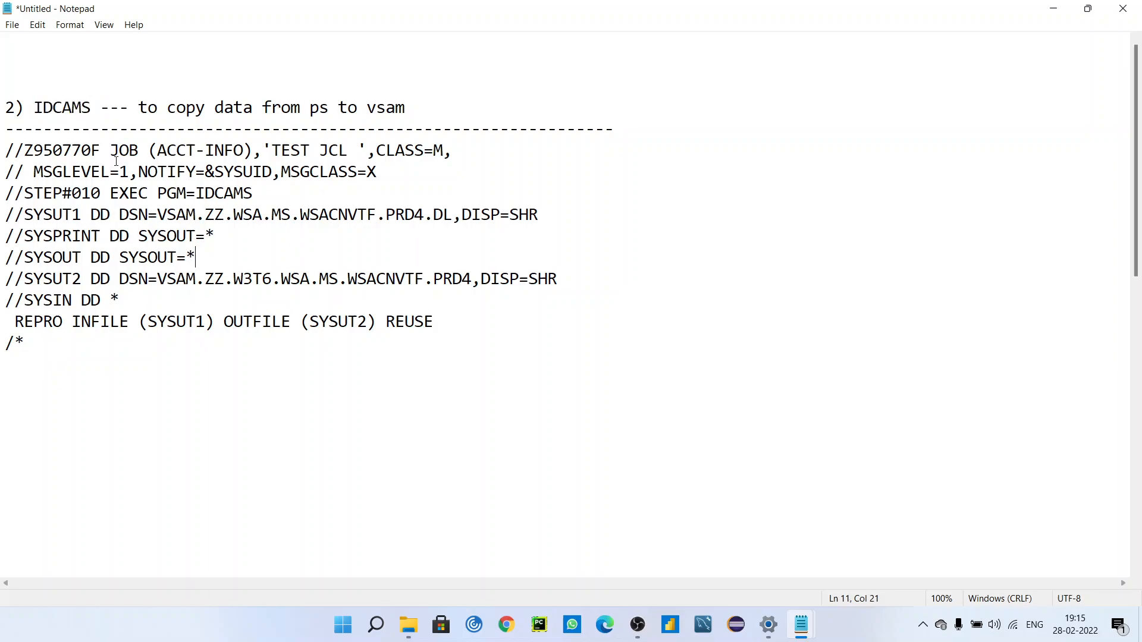
{"action": "left_click_drag", "start_coordinate": [103, 150], "coordinate": [376, 171]}
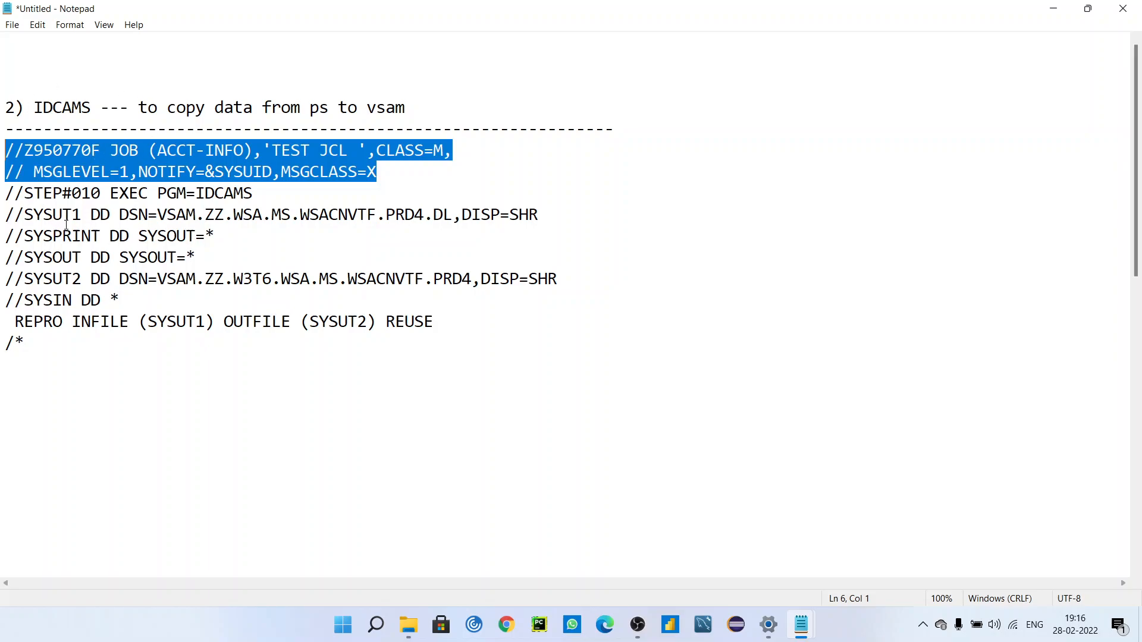
{"action": "double_click", "coordinate": [70, 193]}
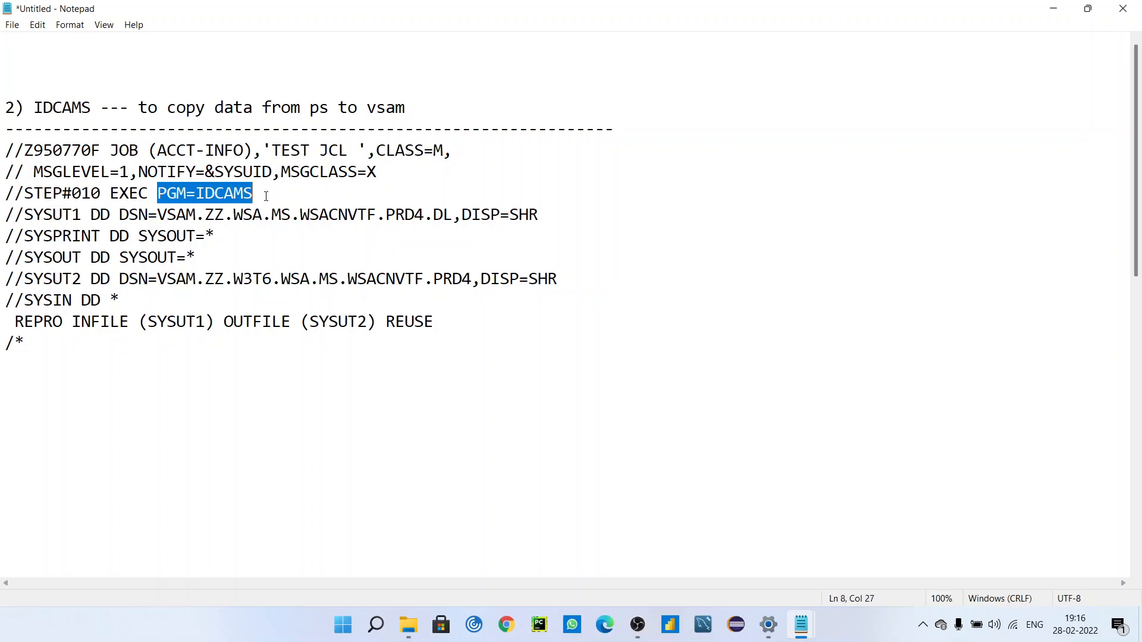
{"action": "mouse_move", "coordinate": [253, 350]}
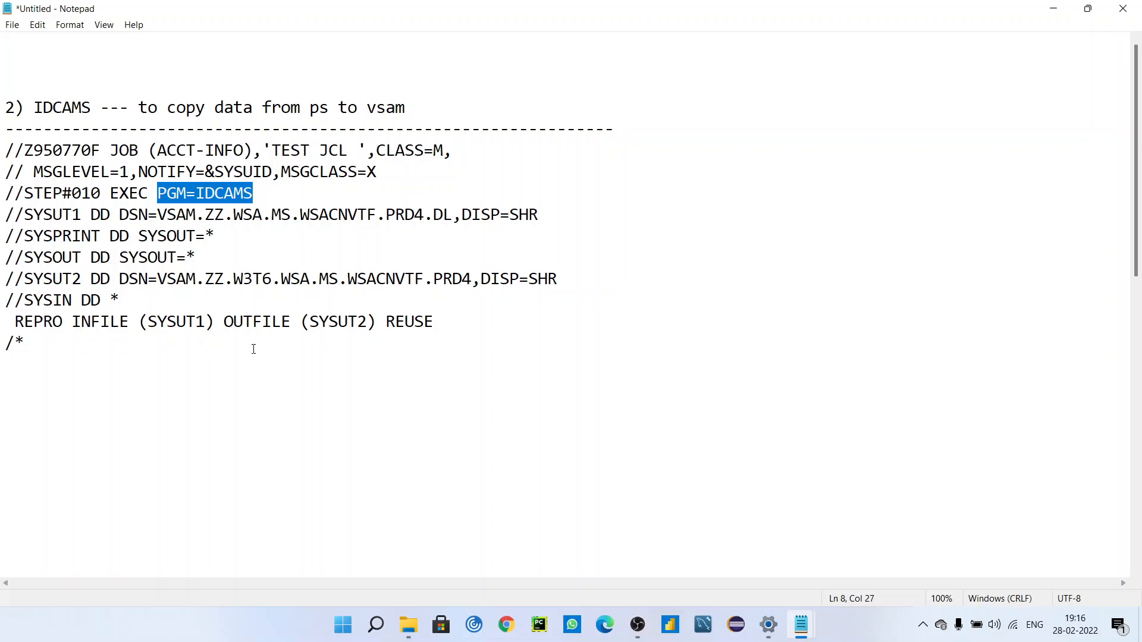
{"action": "double_click", "coordinate": [50, 215]}
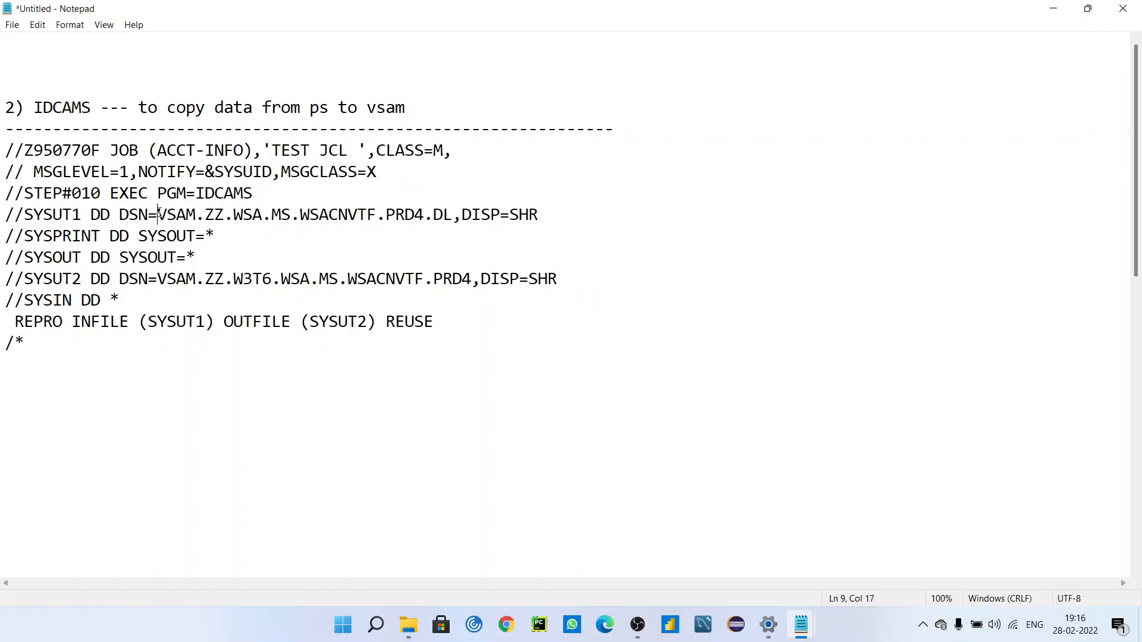
{"action": "left_click_drag", "start_coordinate": [157, 214], "coordinate": [456, 214]}
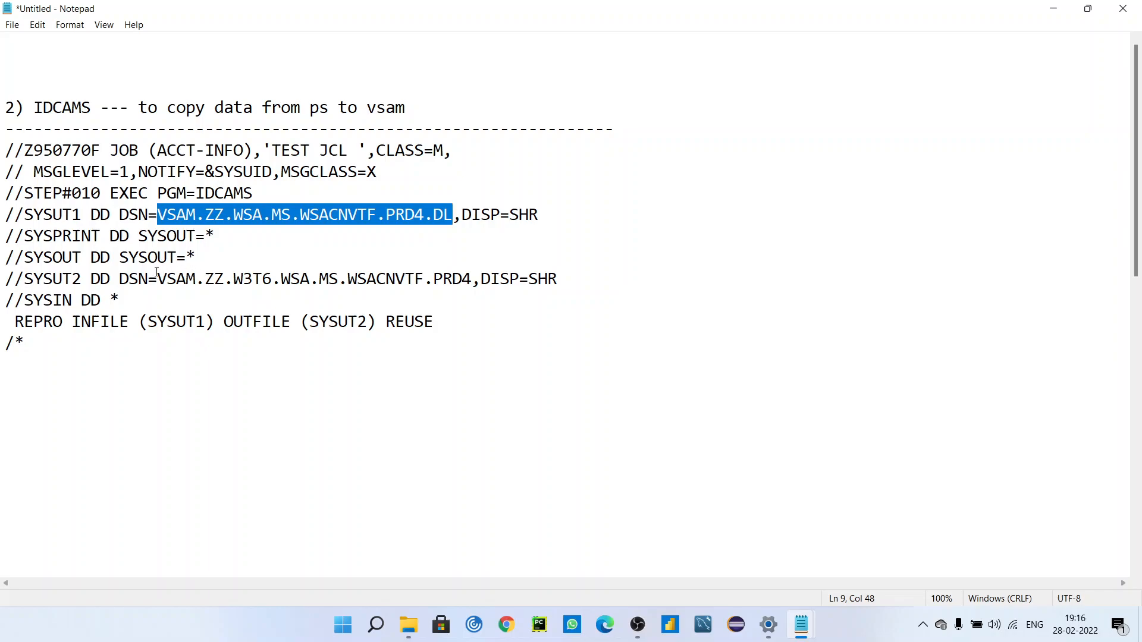
{"action": "left_click_drag", "start_coordinate": [157, 278], "coordinate": [425, 278]}
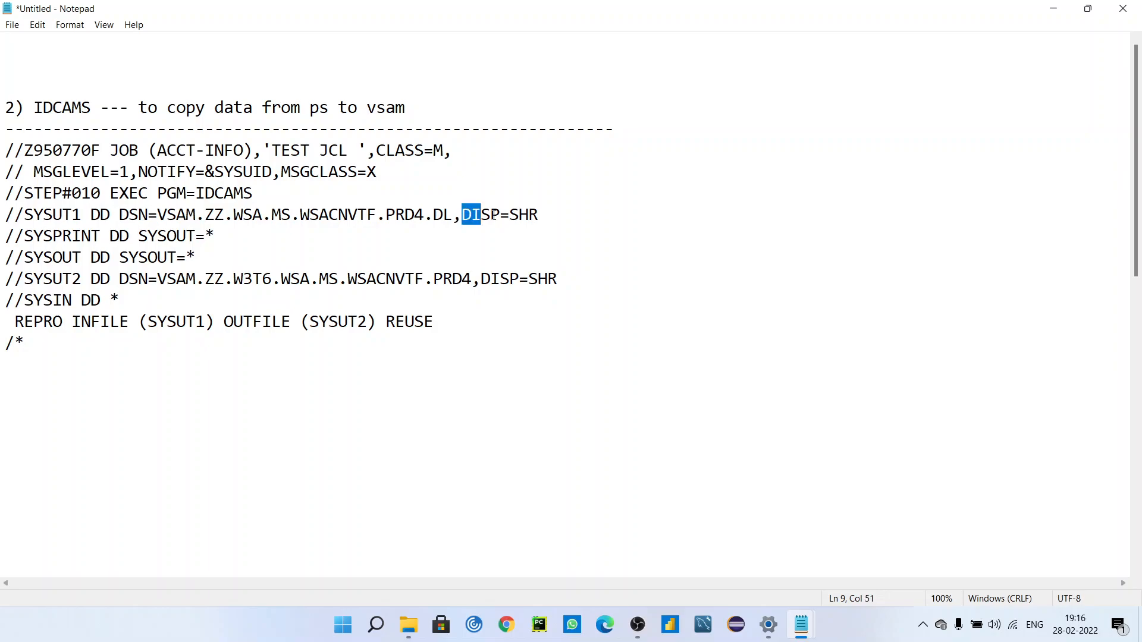
{"action": "left_click_drag", "start_coordinate": [463, 214], "coordinate": [538, 214]}
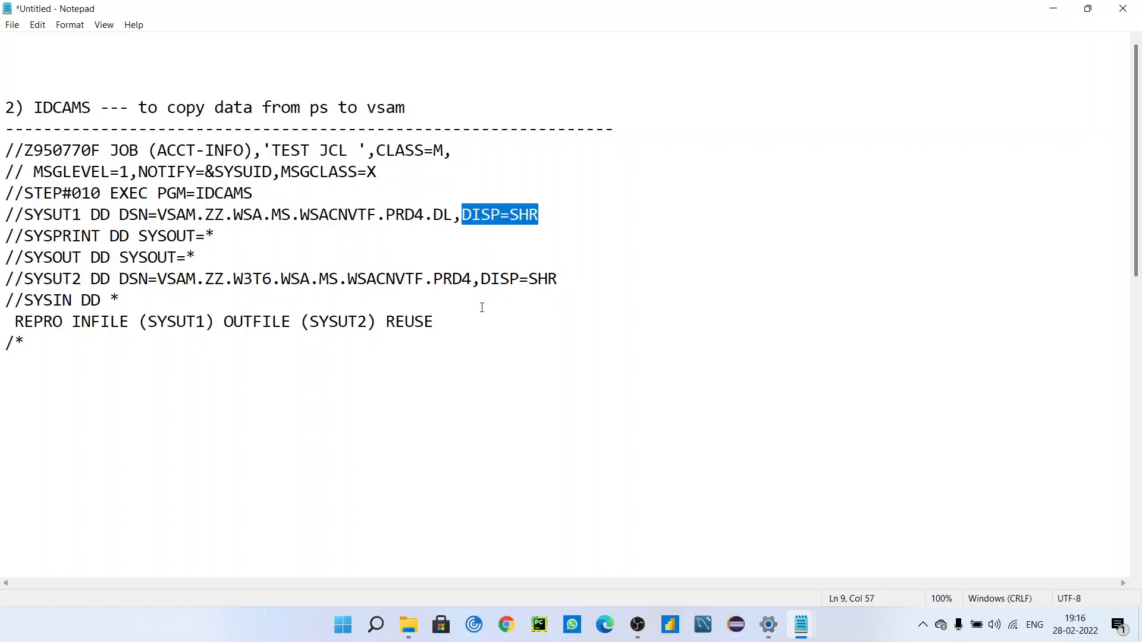
{"action": "double_click", "coordinate": [518, 279]}
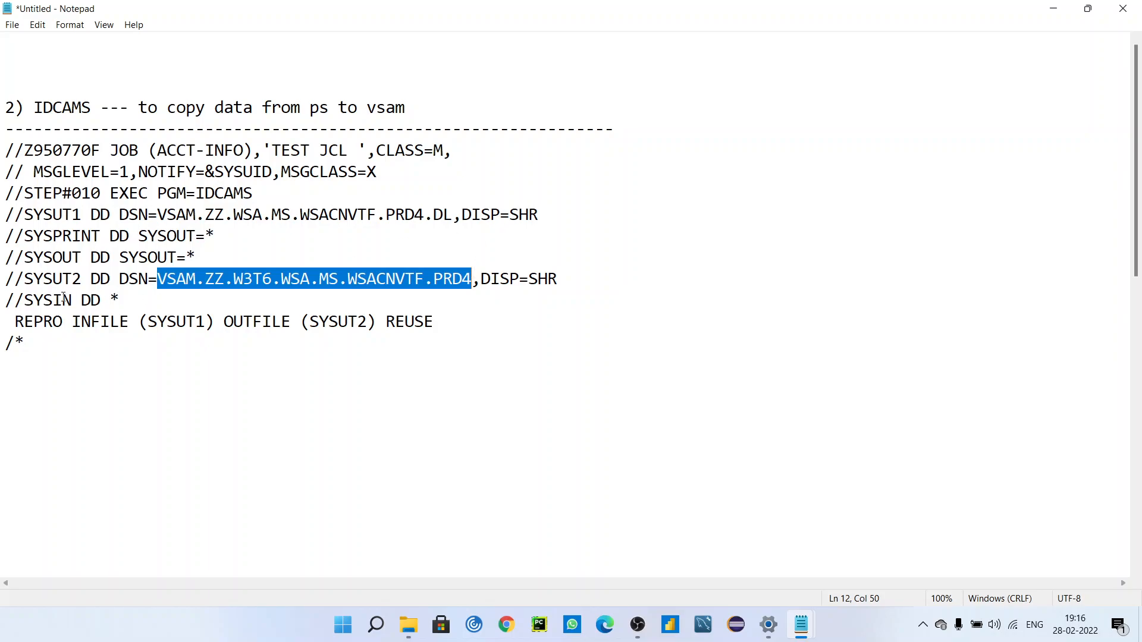
{"action": "left_click_drag", "start_coordinate": [15, 321], "coordinate": [129, 321]}
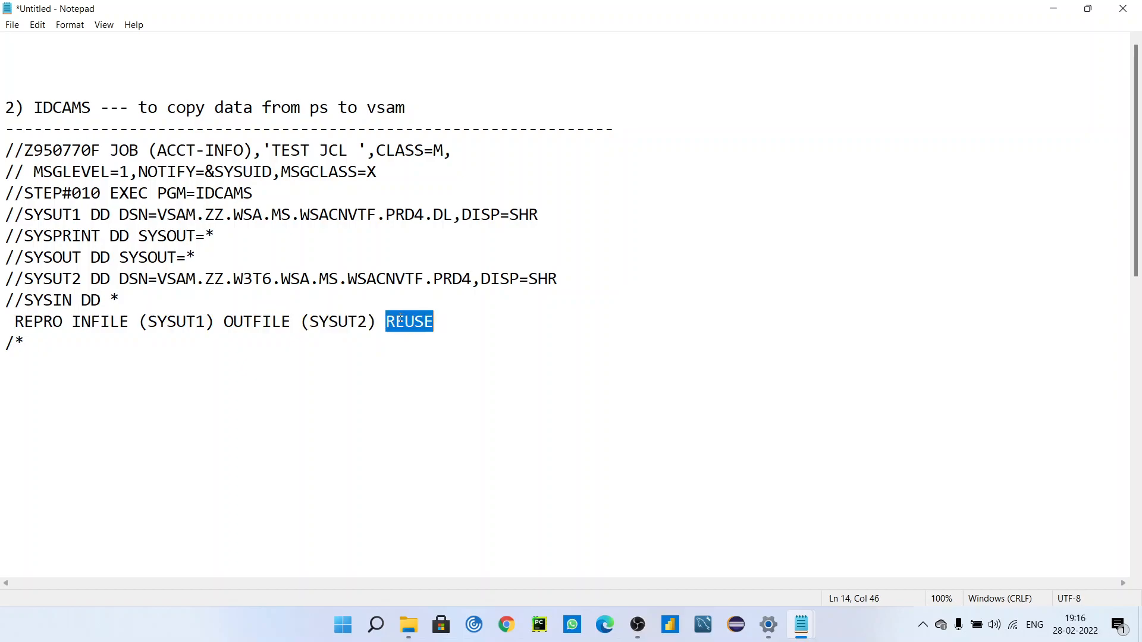
{"action": "mouse_move", "coordinate": [159, 277]}
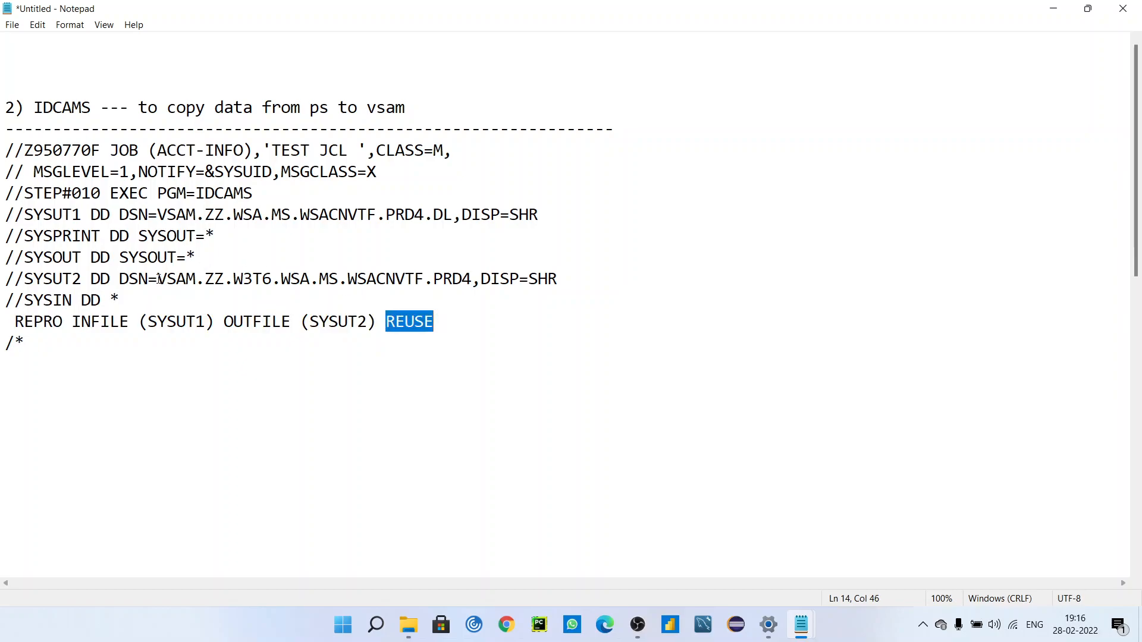
{"action": "left_click_drag", "start_coordinate": [156, 278], "coordinate": [464, 279]}
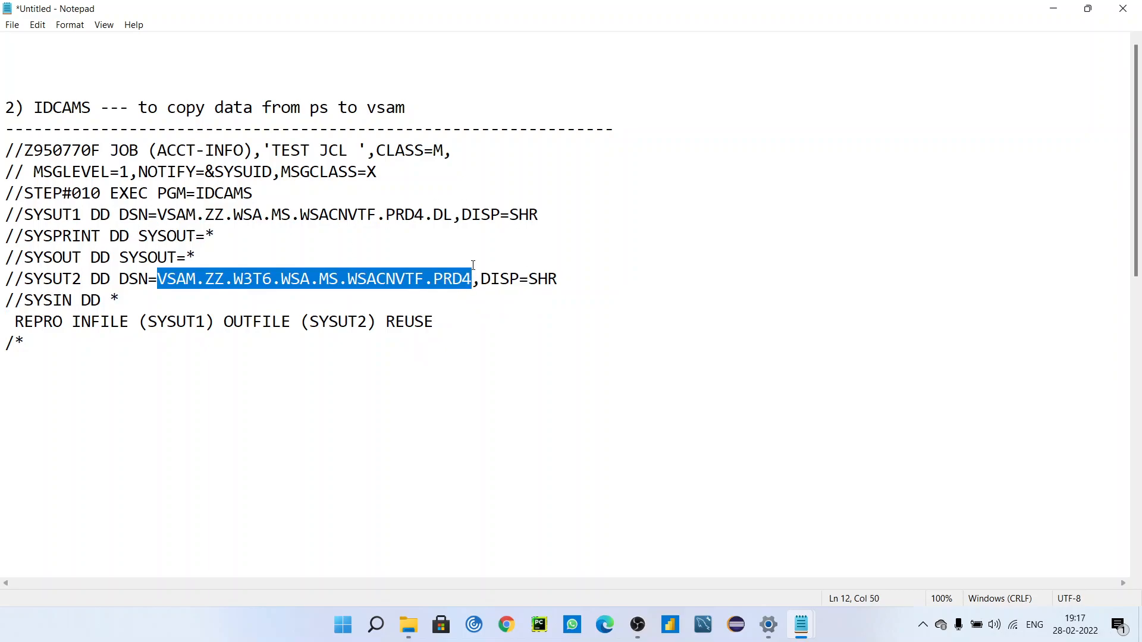
{"action": "mouse_move", "coordinate": [324, 346]}
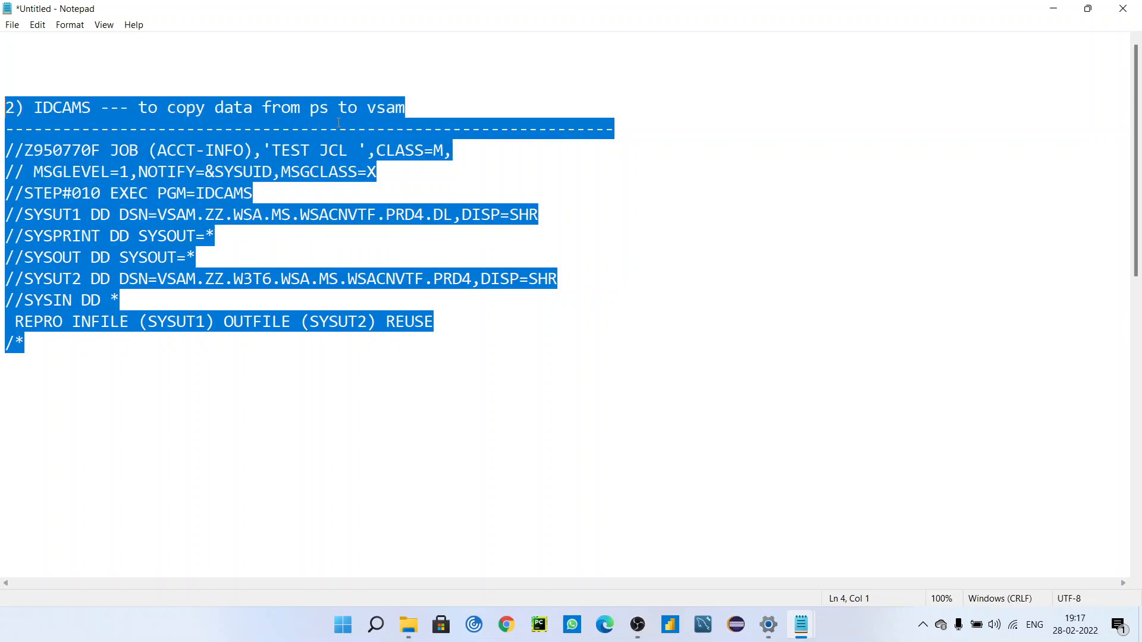
{"action": "left_click", "coordinate": [235, 125]}
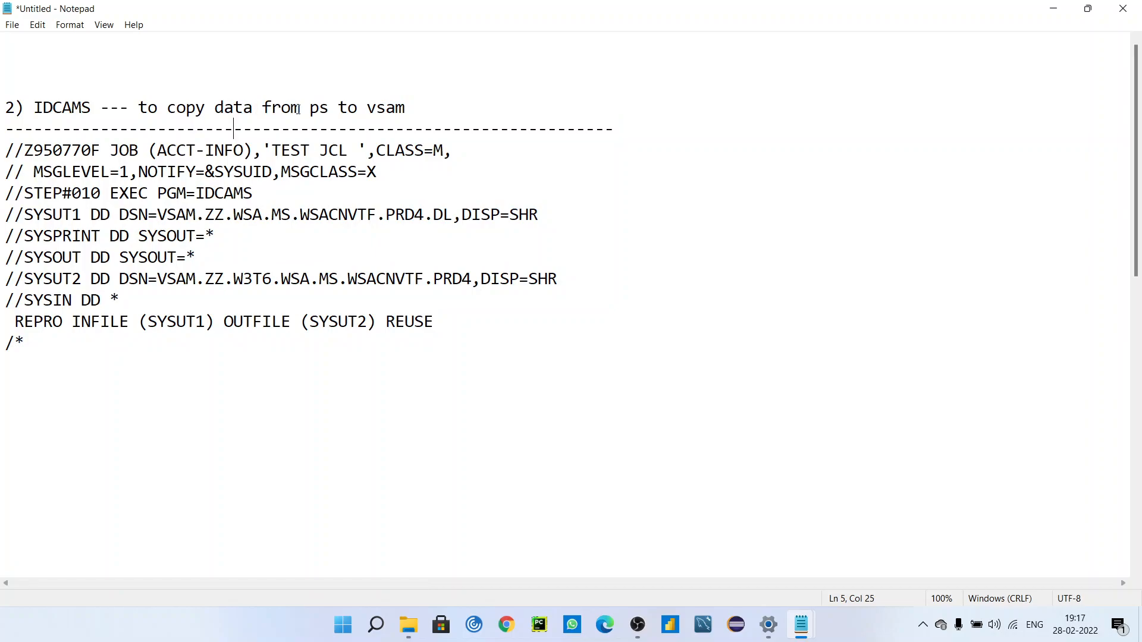
{"action": "mouse_move", "coordinate": [413, 110]}
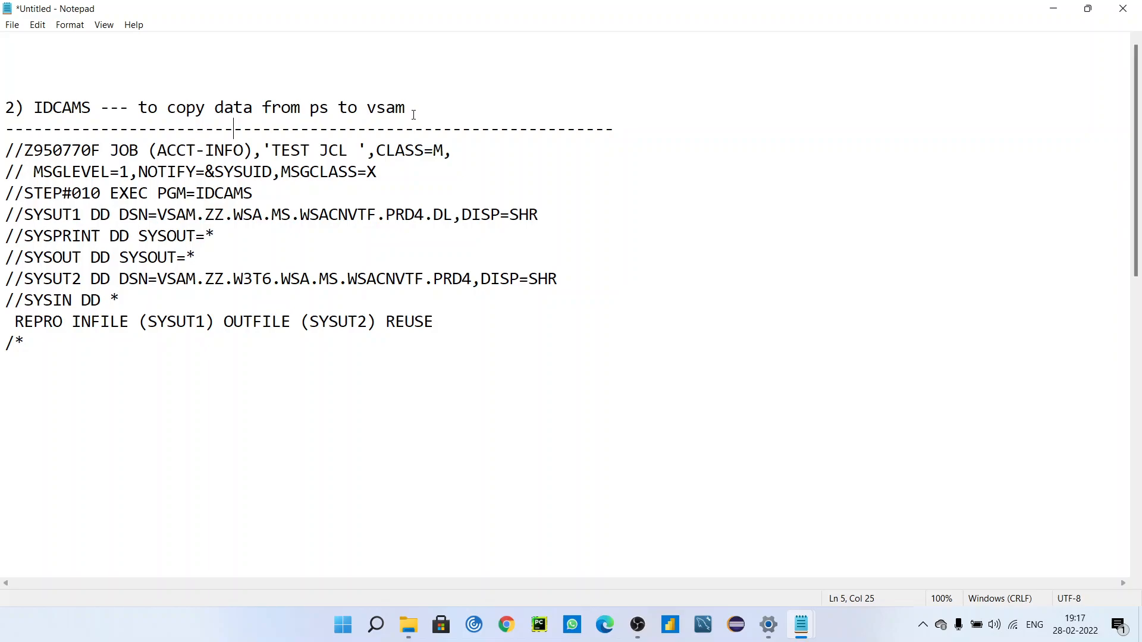
{"action": "mouse_move", "coordinate": [504, 354]}
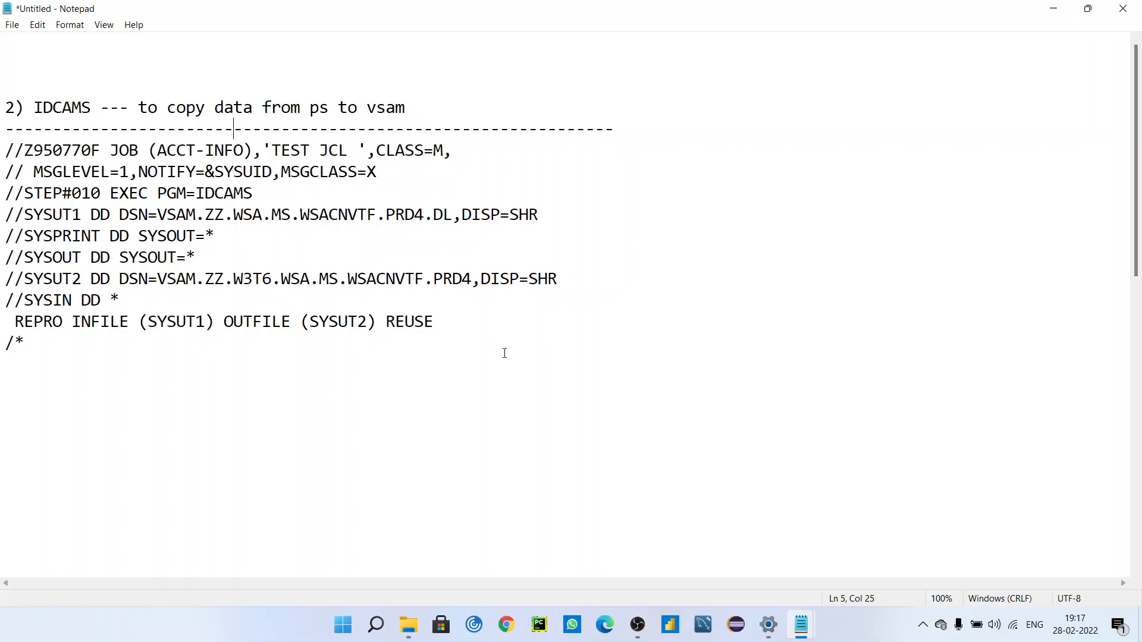